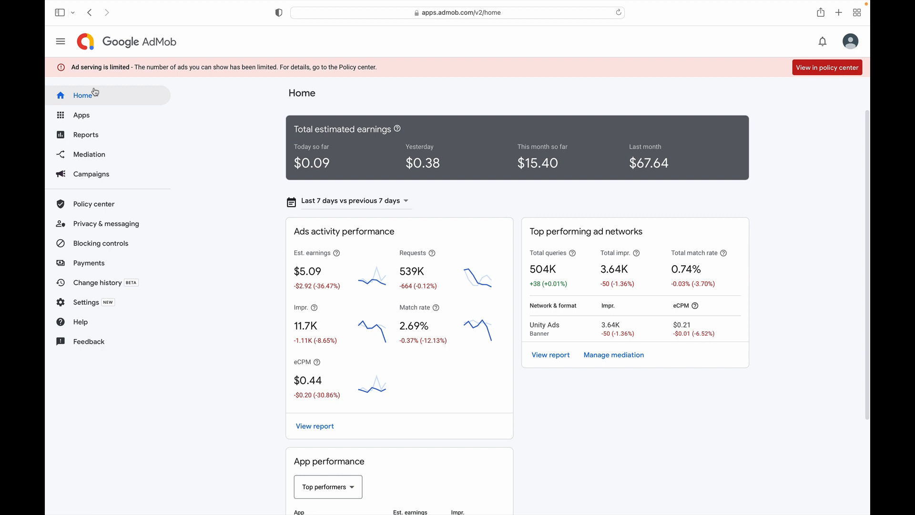
mouse_move(292, 137)
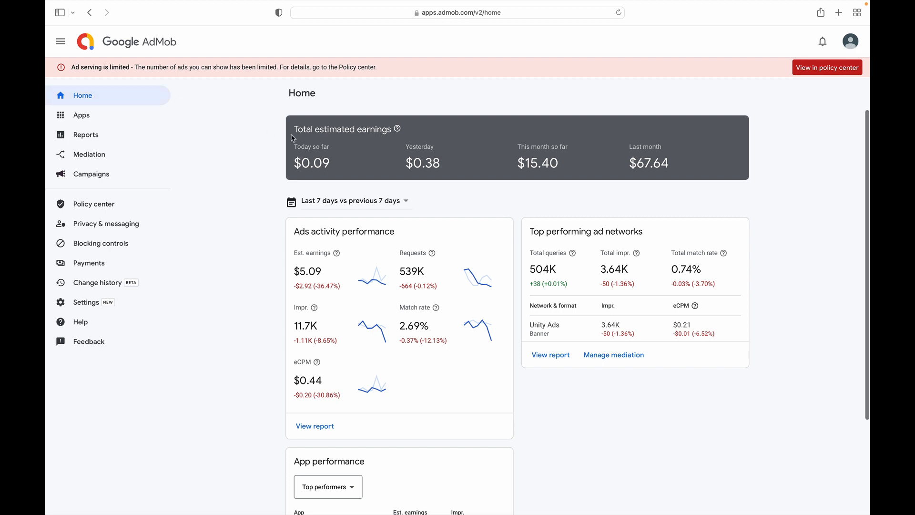
mouse_move(458, 135)
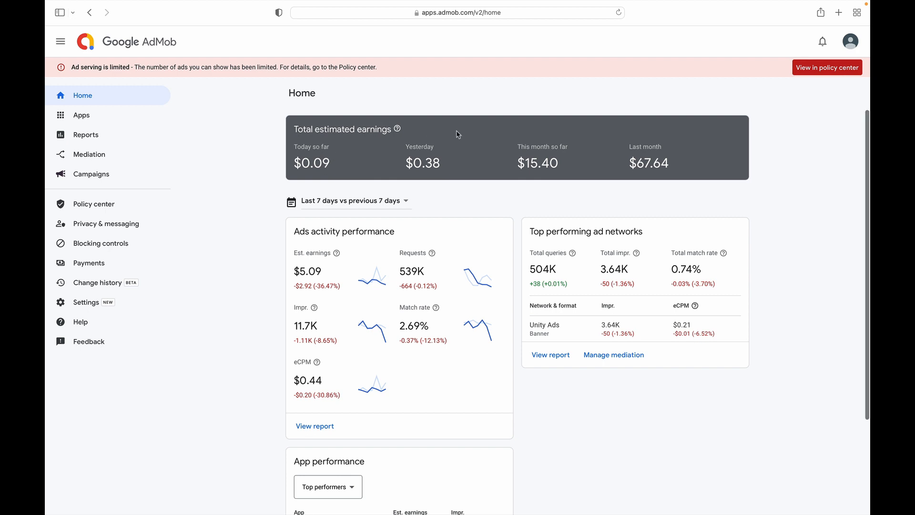
mouse_move(662, 134)
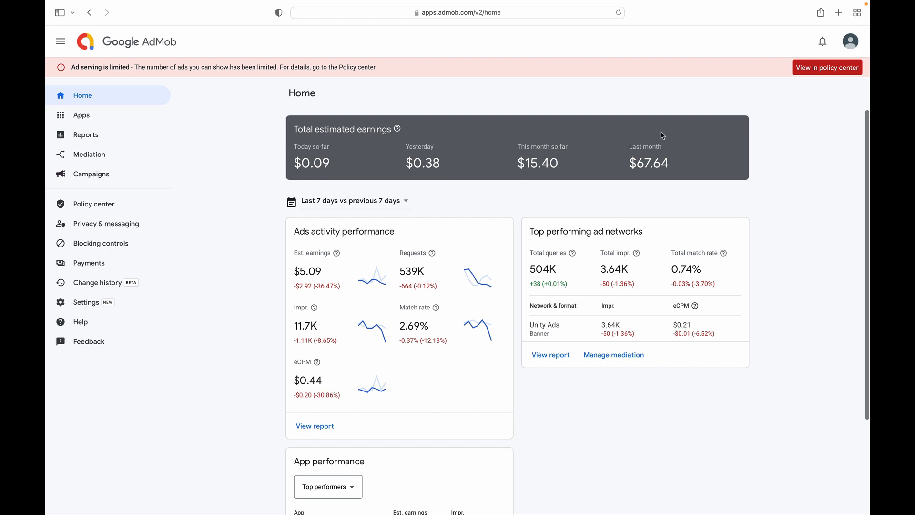
mouse_move(593, 133)
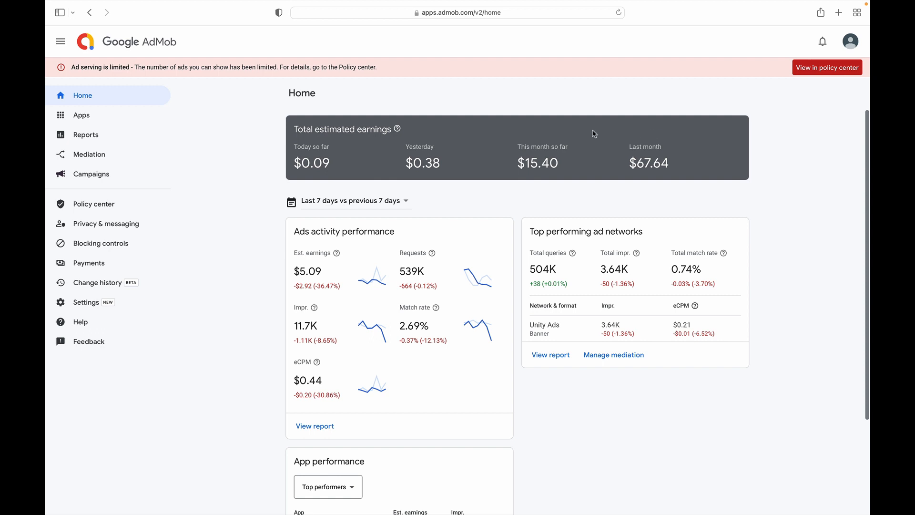
- Review the limited ad serving issue, confirm no disapproved apps, and highlight the invalid traffic reason
click(814, 71)
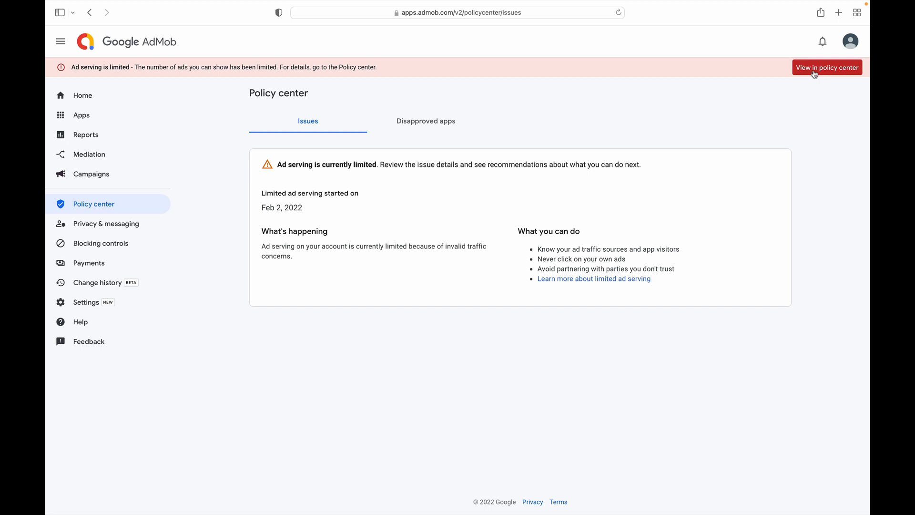
click(426, 121)
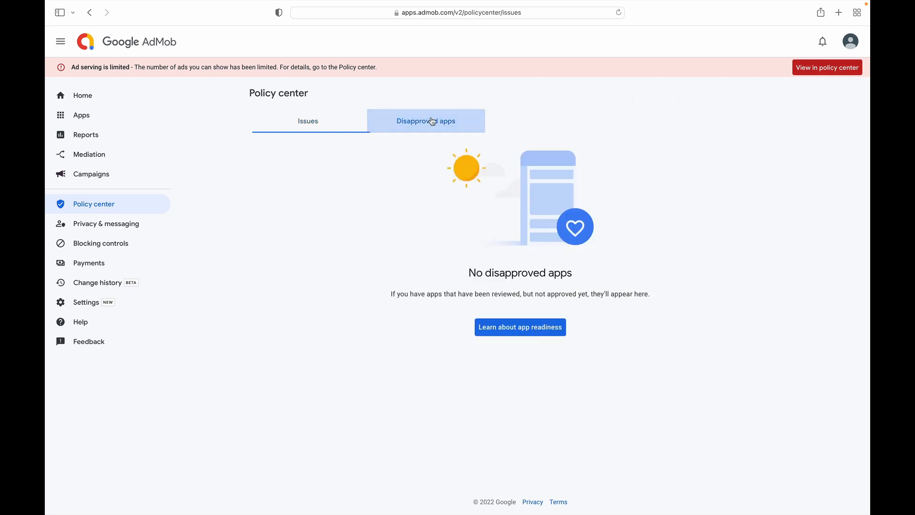
click(307, 121)
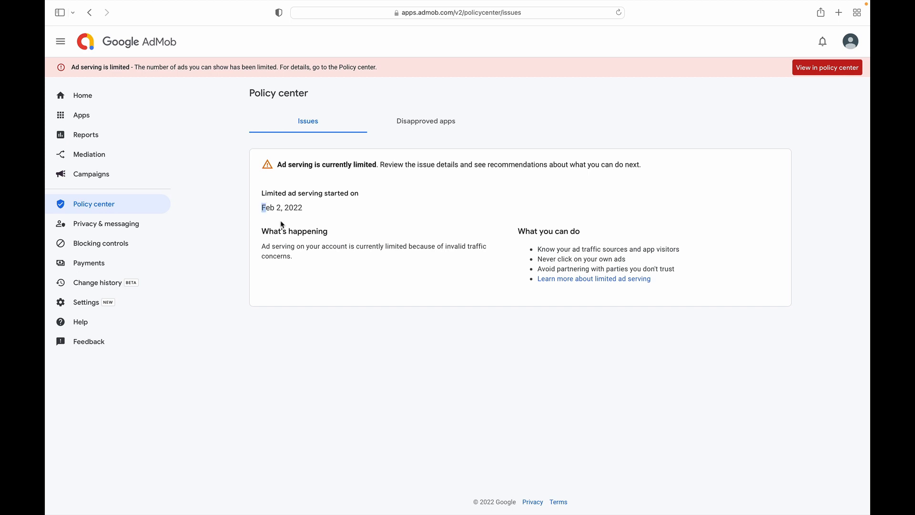
mouse_move(305, 232)
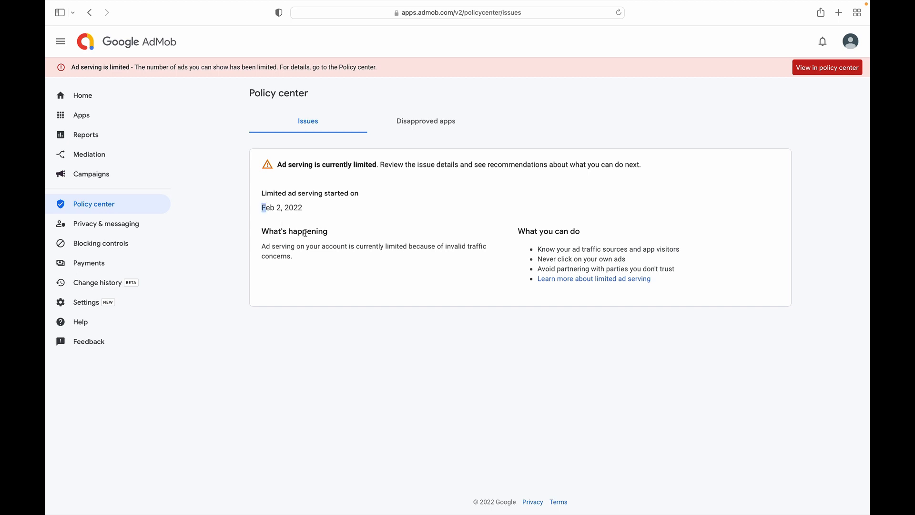
mouse_move(445, 250)
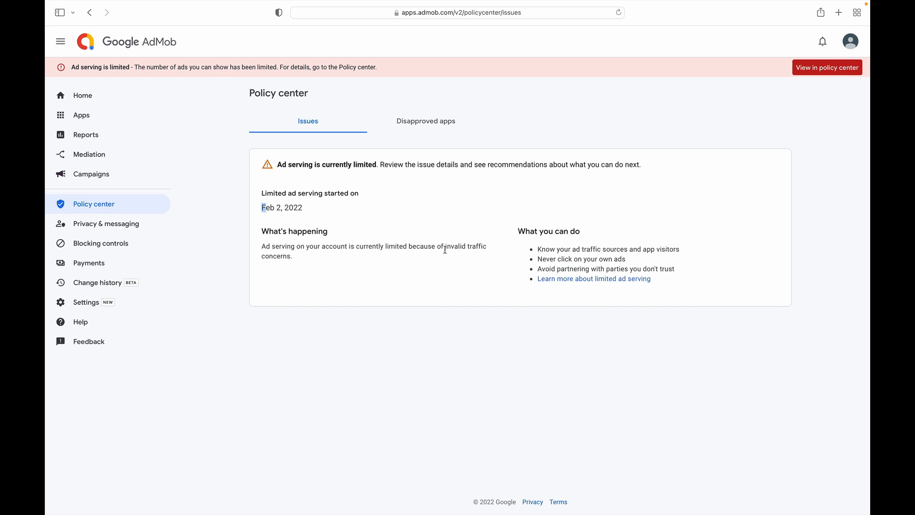
drag(451, 246, 481, 246)
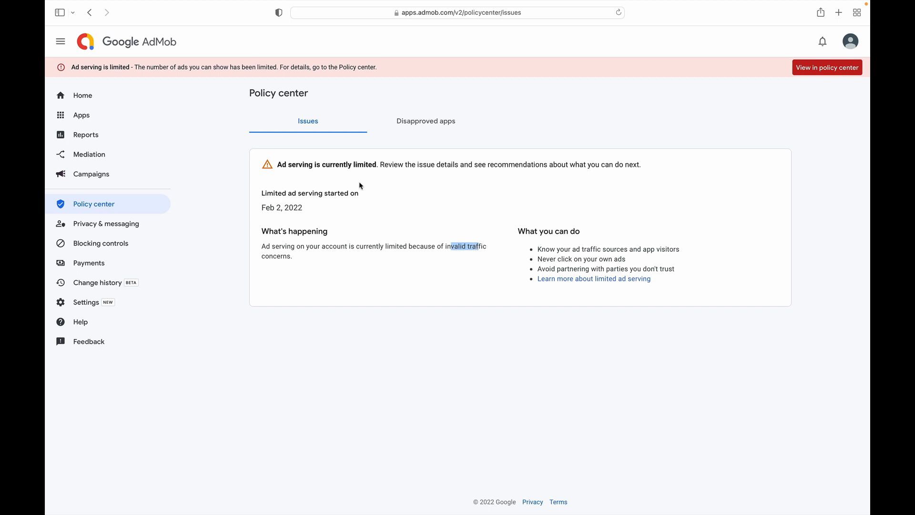
mouse_move(103, 97)
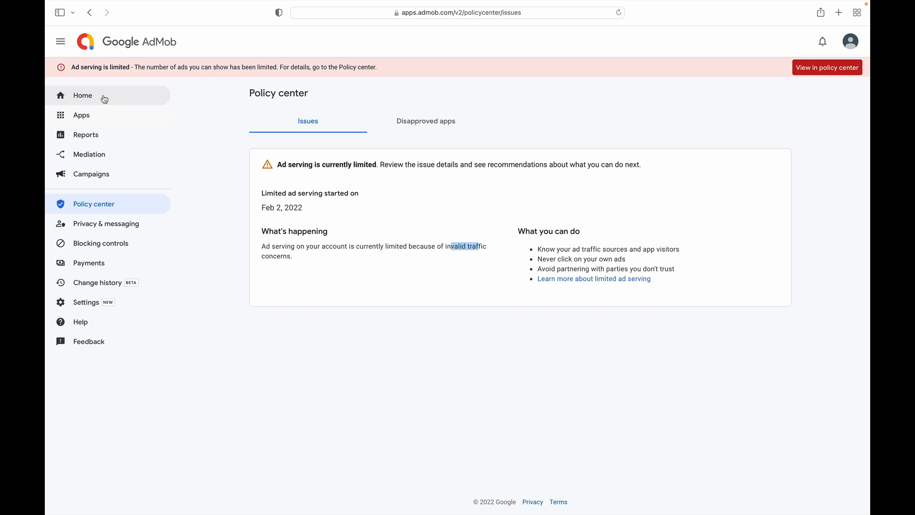
click(82, 96)
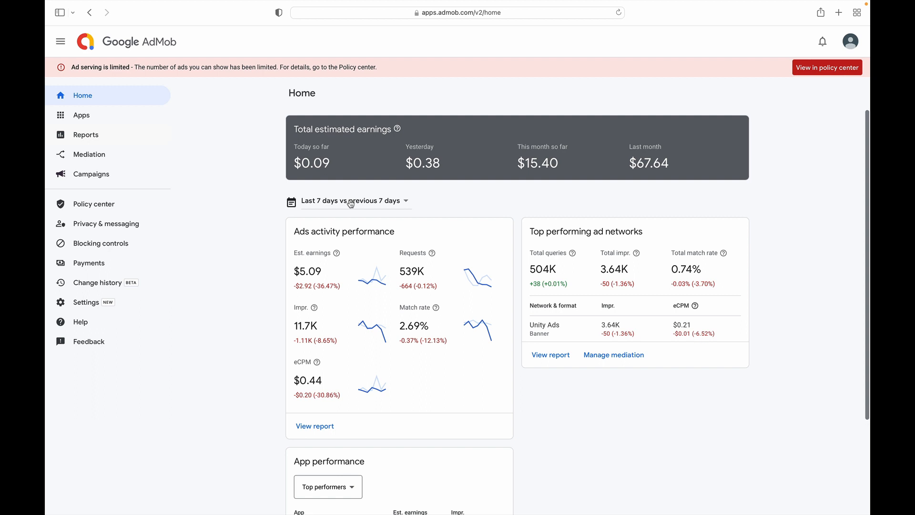
mouse_move(302, 275)
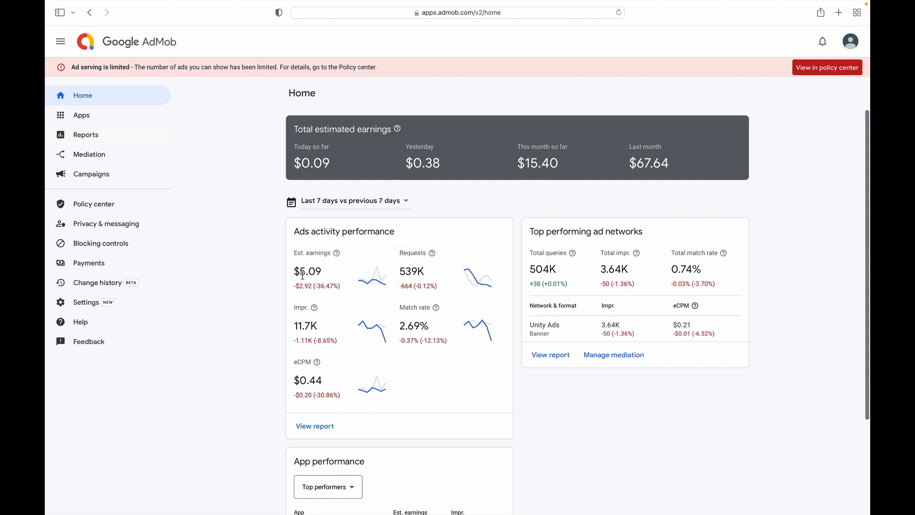
mouse_move(486, 290)
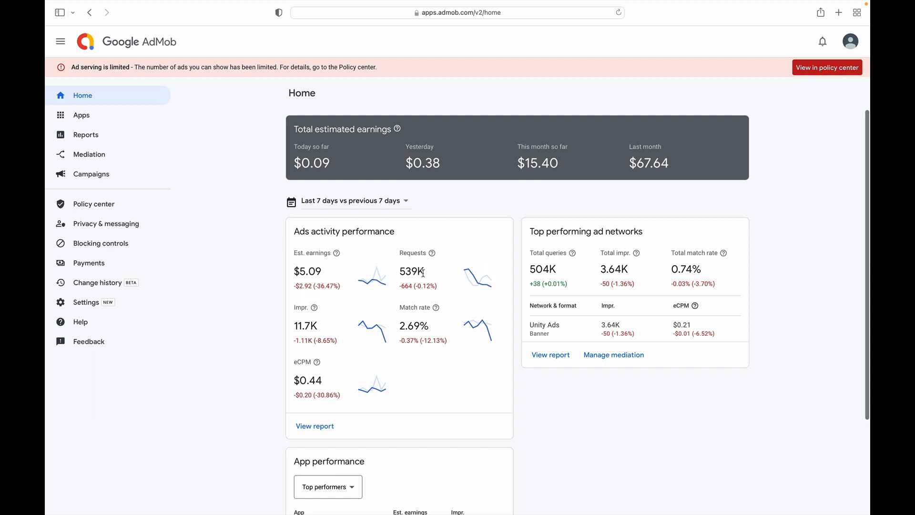
mouse_move(423, 323)
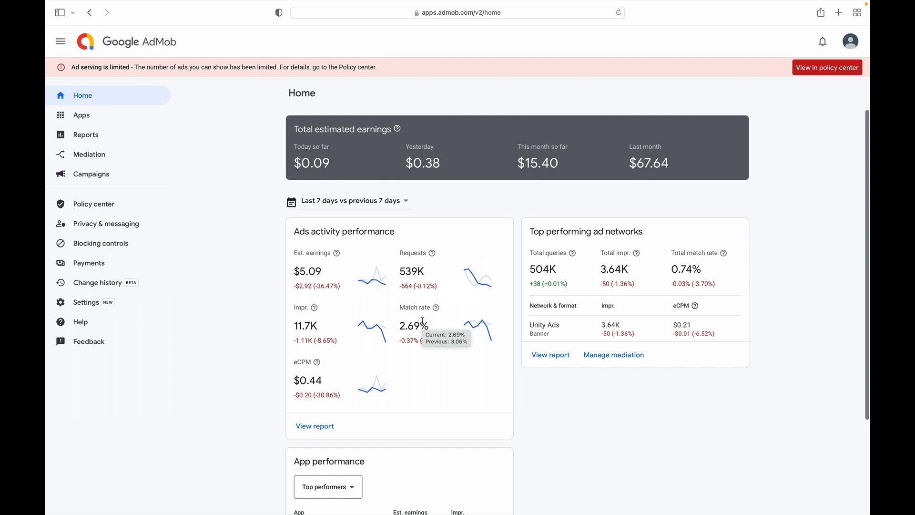
mouse_move(494, 346)
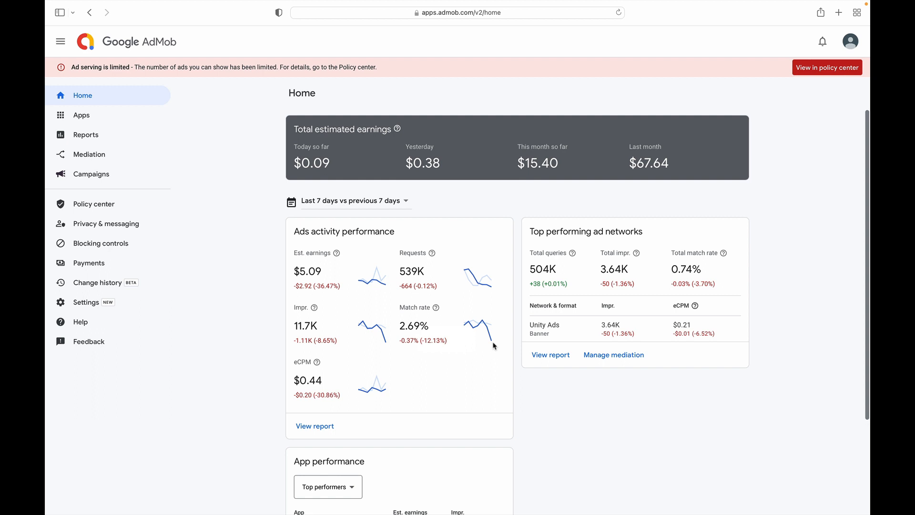
mouse_move(401, 327)
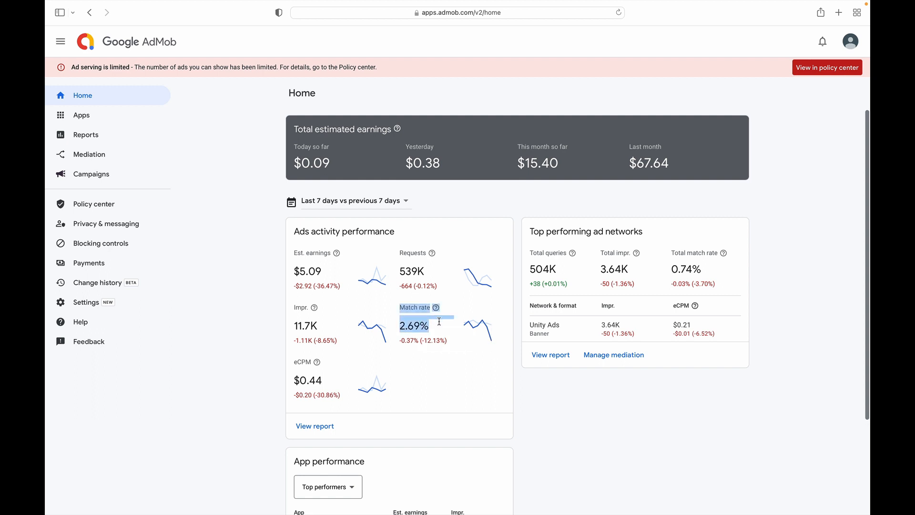
mouse_move(450, 190)
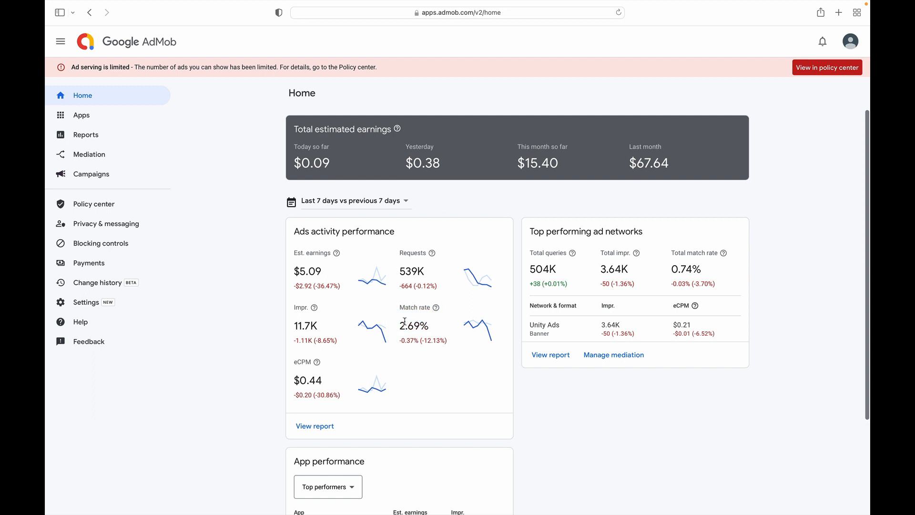
mouse_move(373, 326)
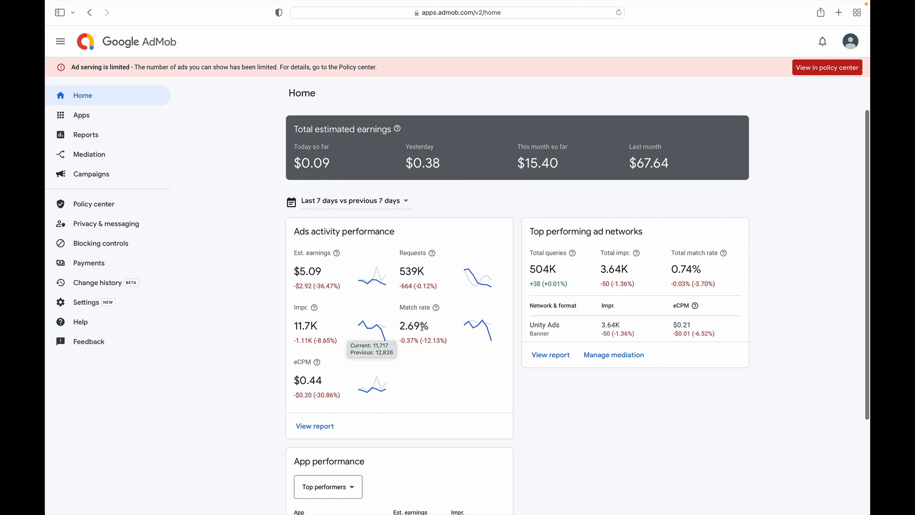
mouse_move(428, 331)
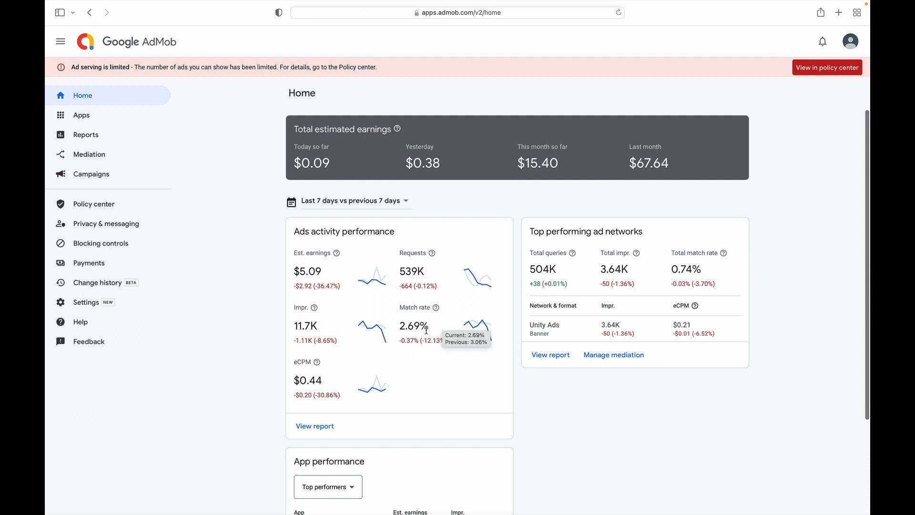
mouse_move(438, 309)
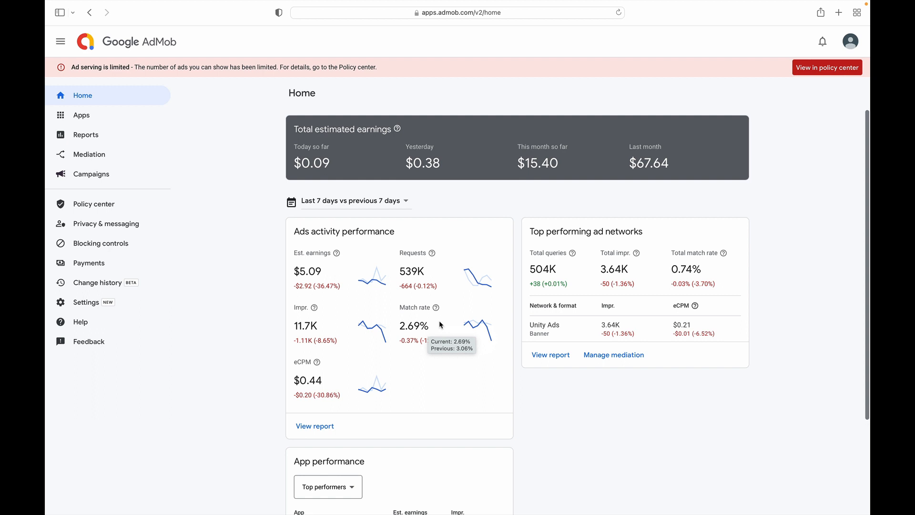
mouse_move(435, 331)
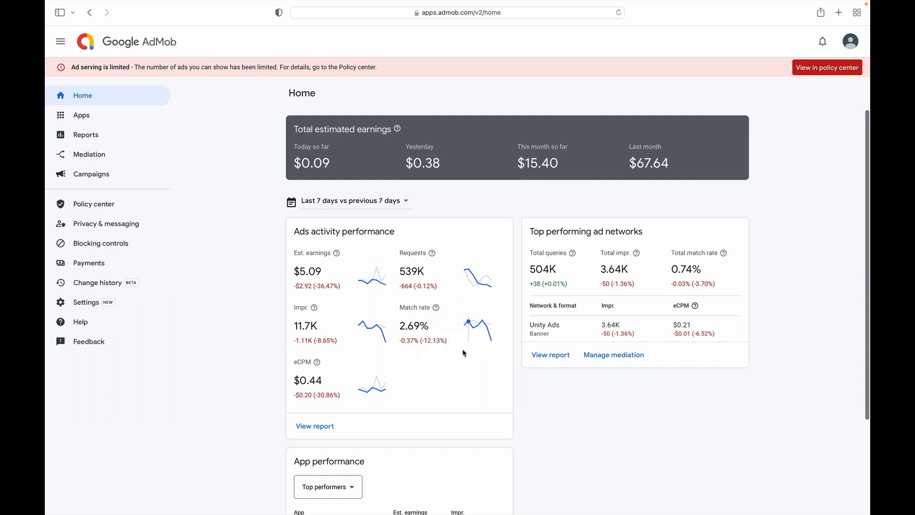
mouse_move(349, 366)
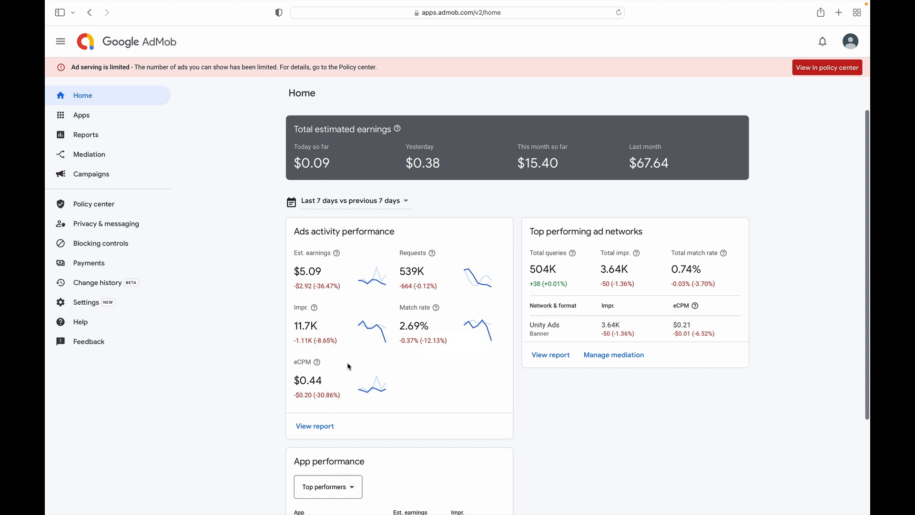
mouse_move(328, 387)
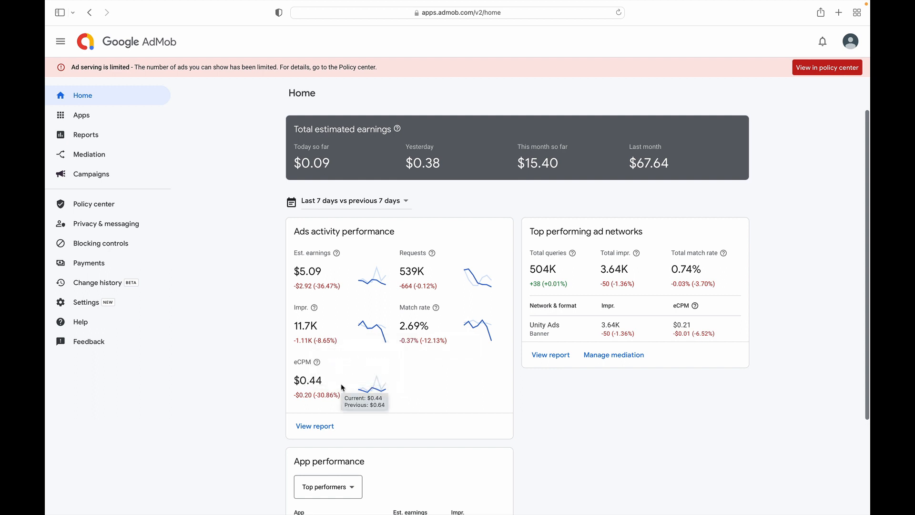
mouse_move(542, 266)
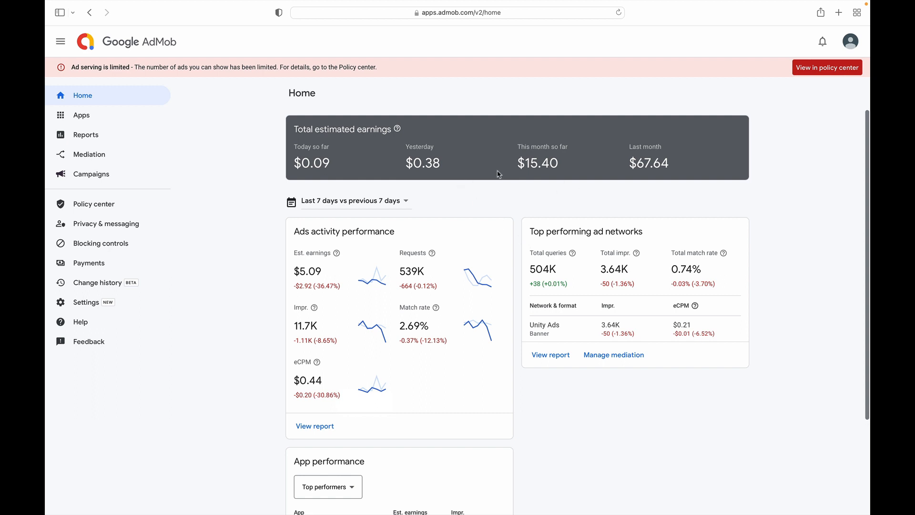
mouse_move(203, 58)
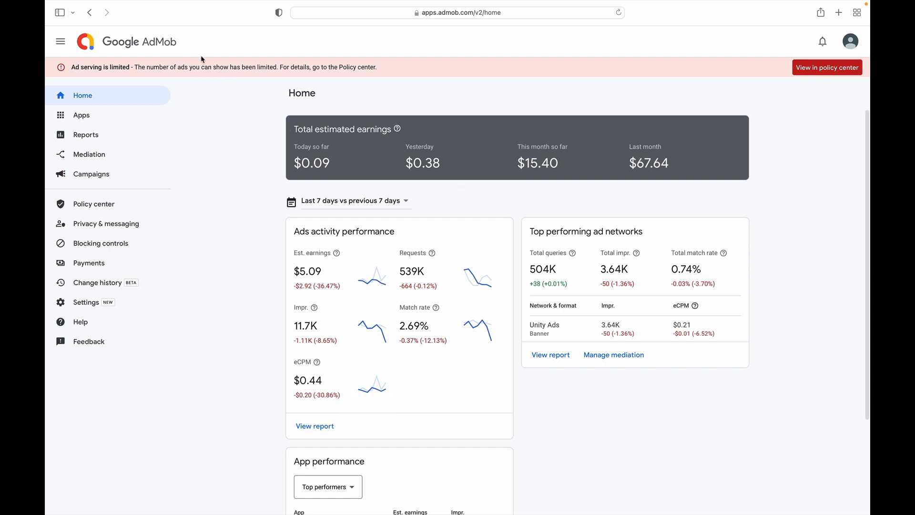
mouse_move(251, 69)
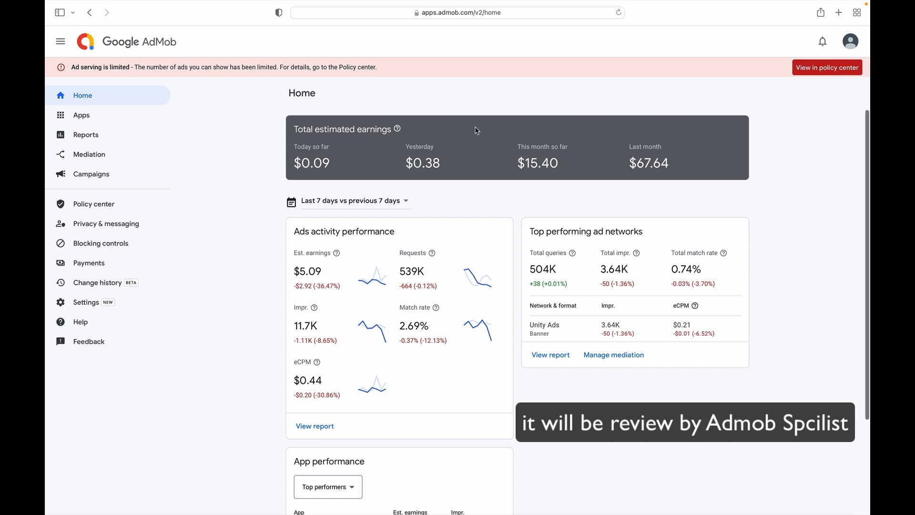
mouse_move(522, 178)
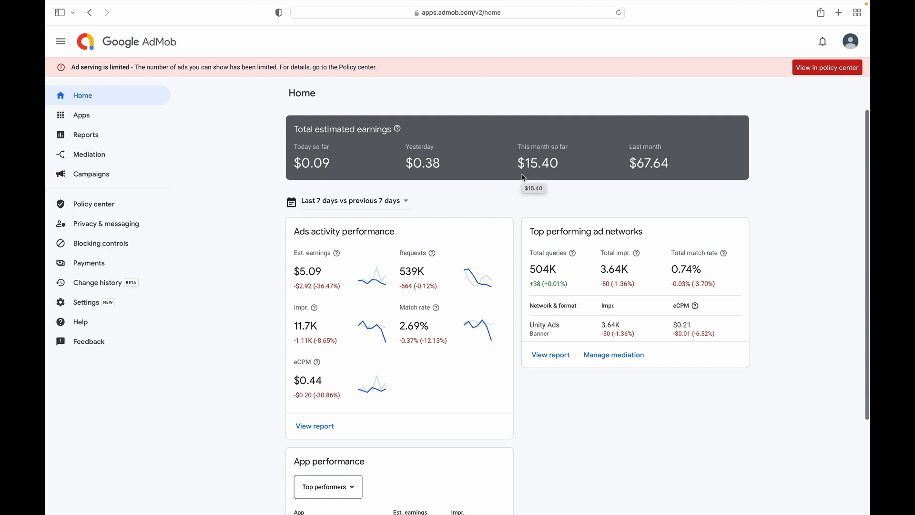
mouse_move(537, 208)
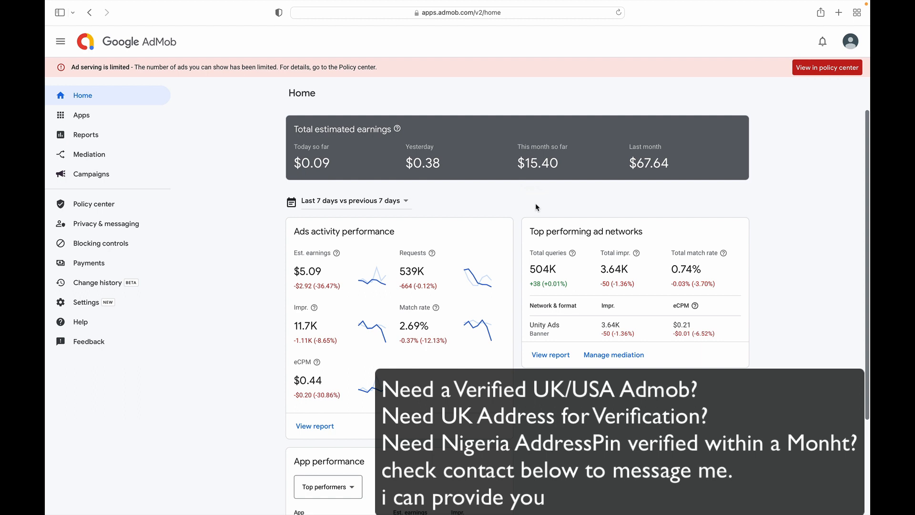
mouse_move(623, 153)
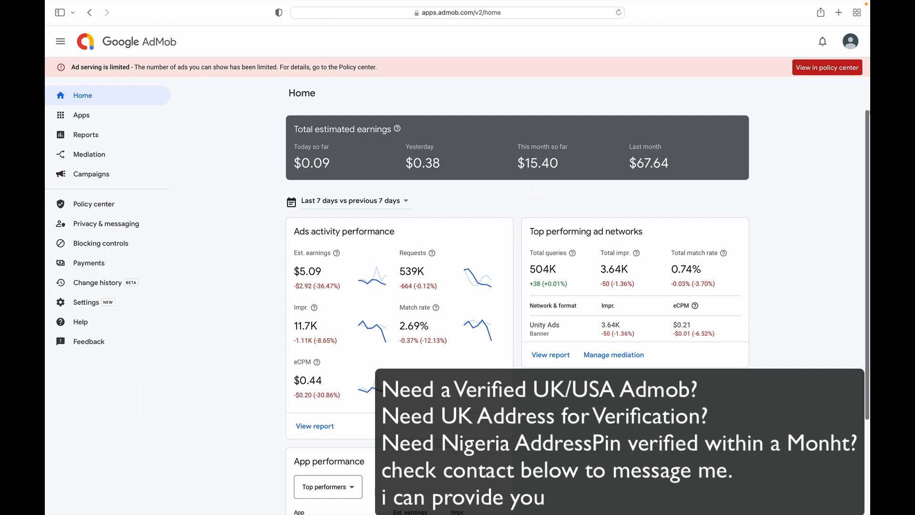
mouse_move(628, 131)
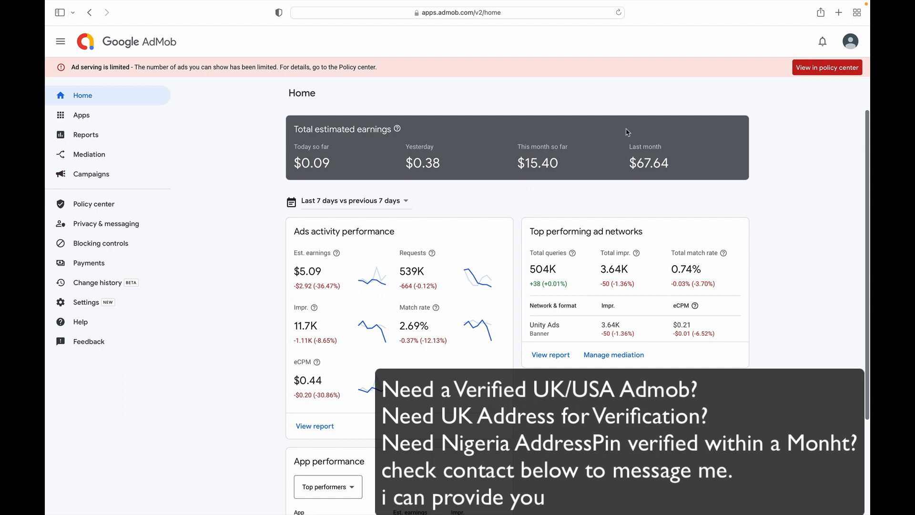
mouse_move(623, 145)
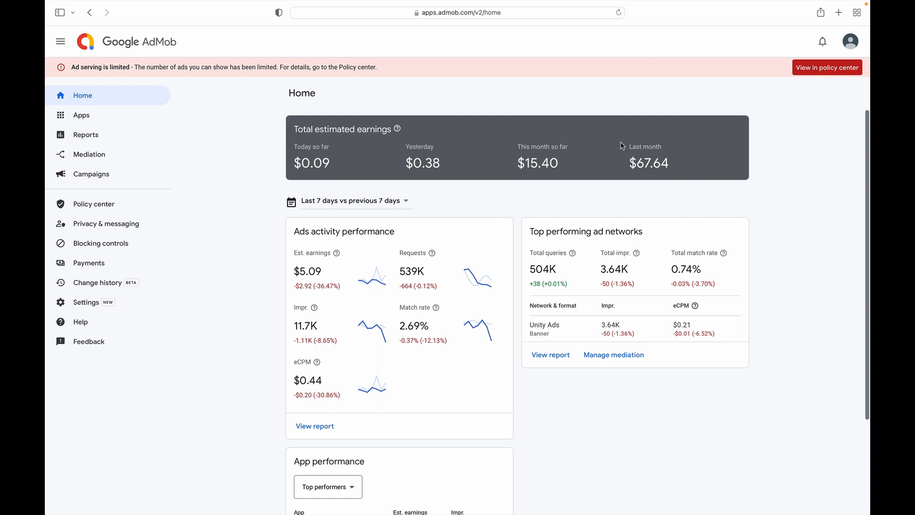
mouse_move(607, 10)
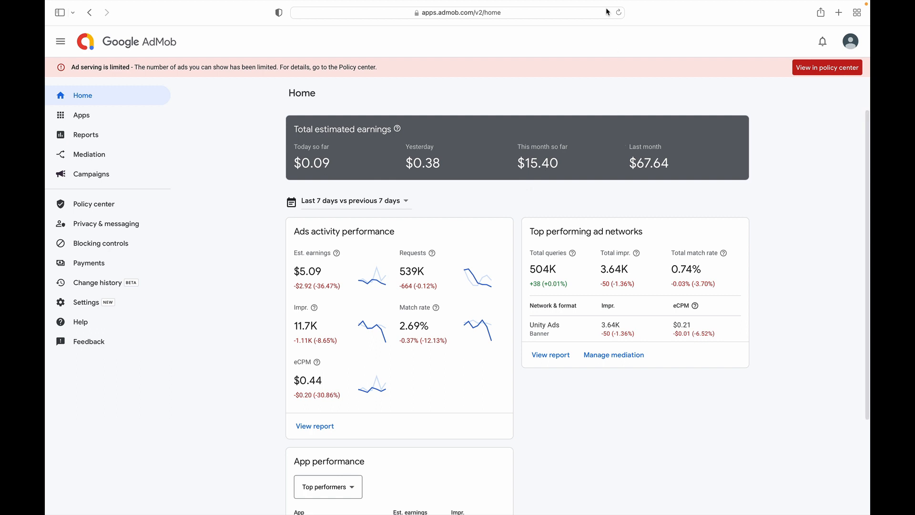